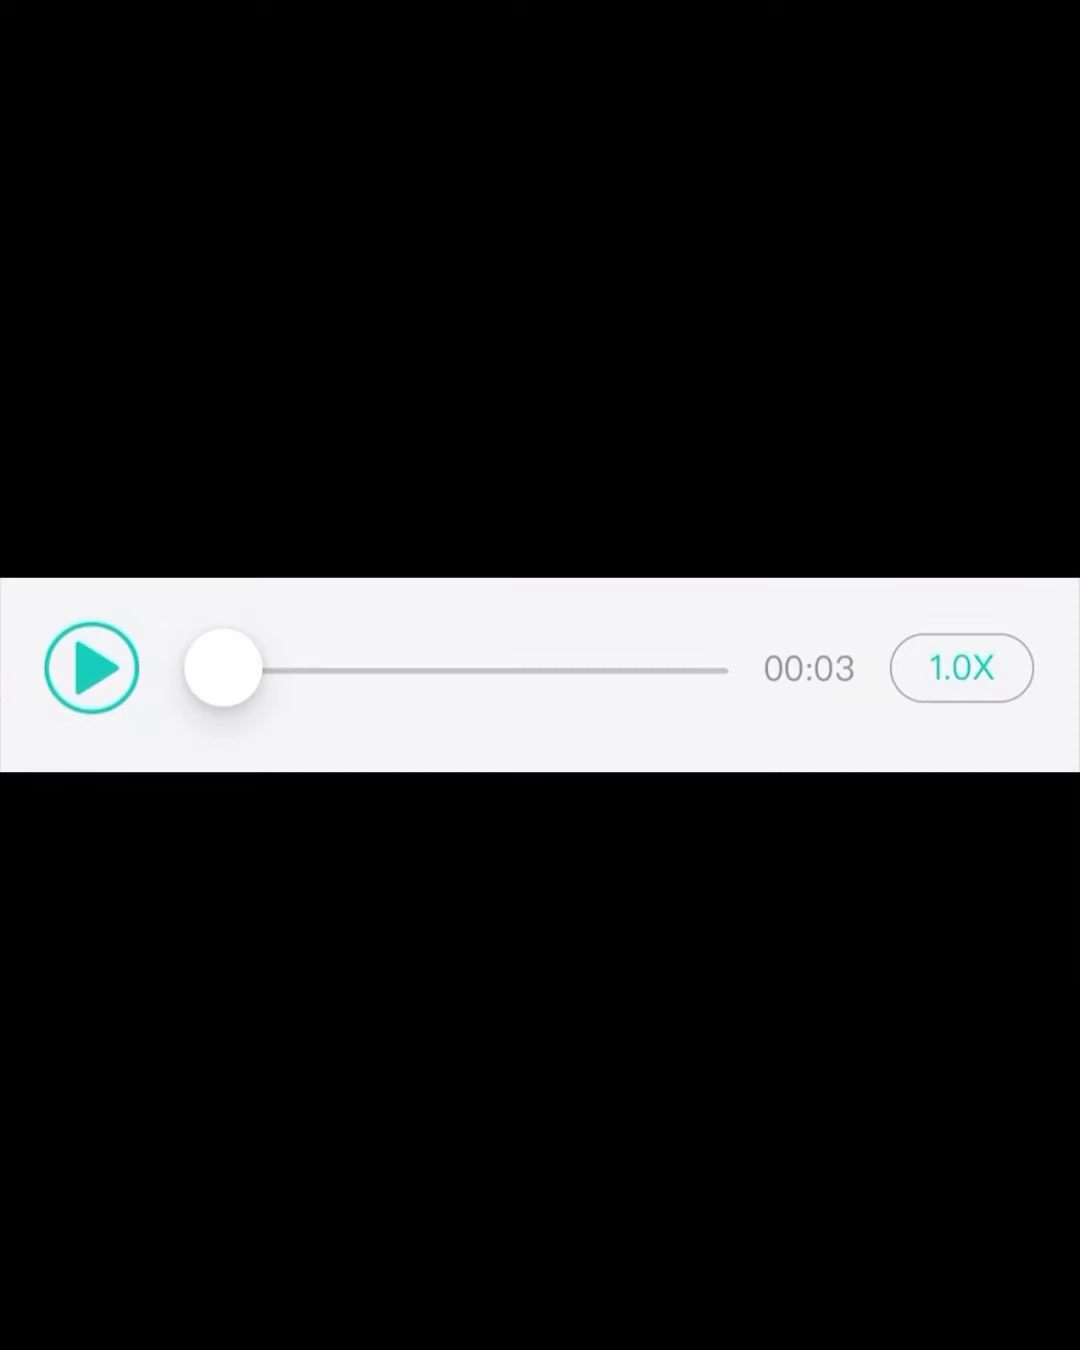
click(91, 668)
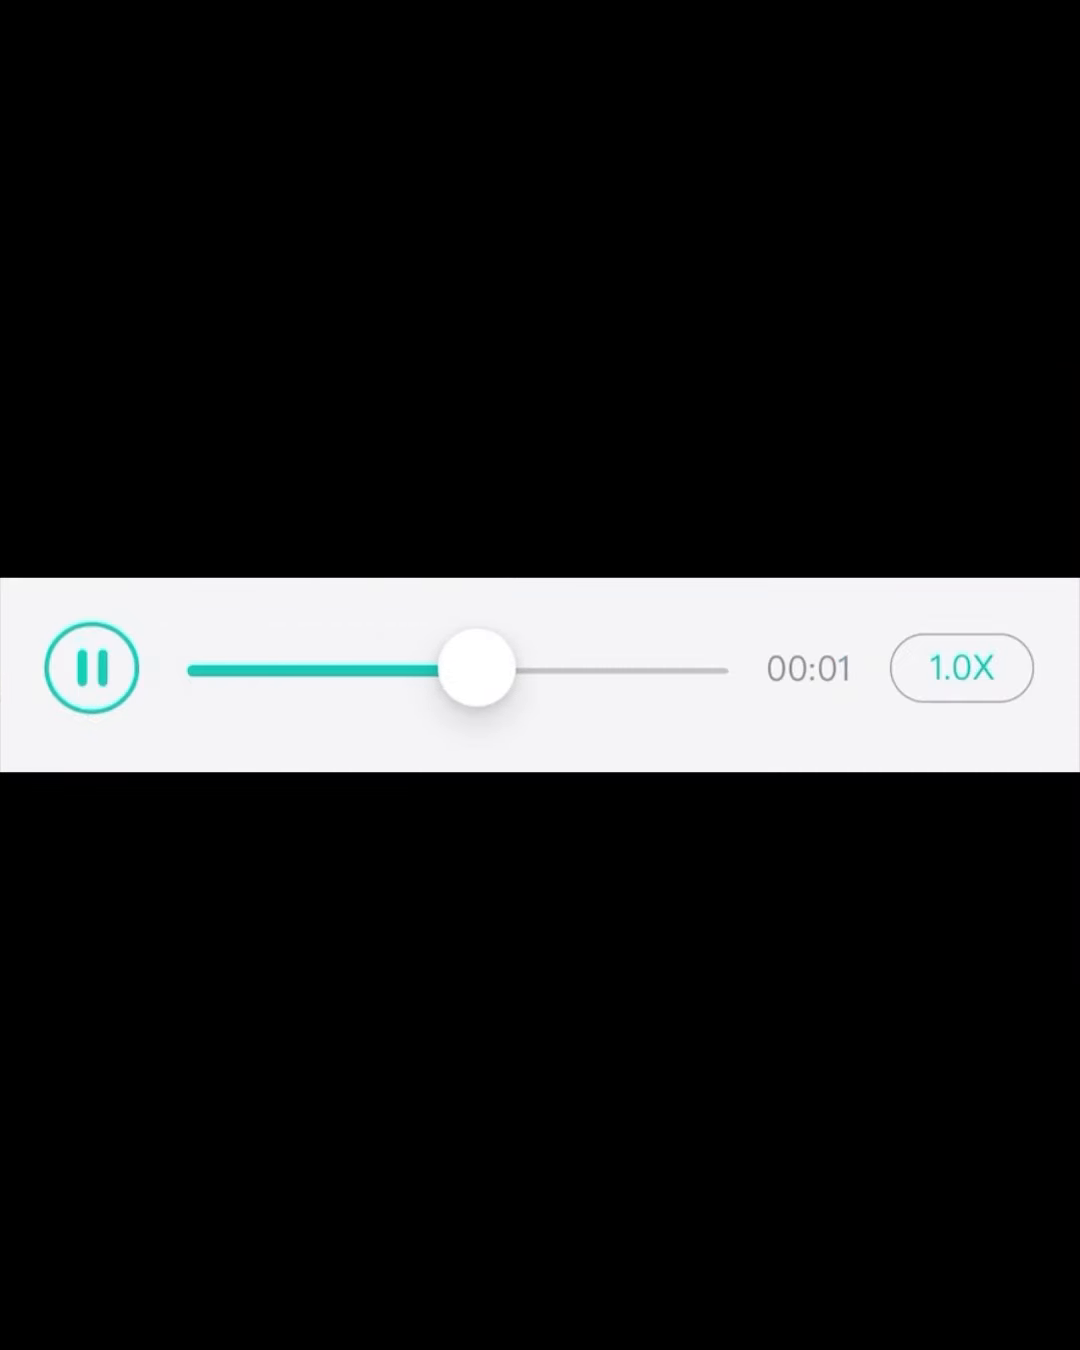
click(92, 668)
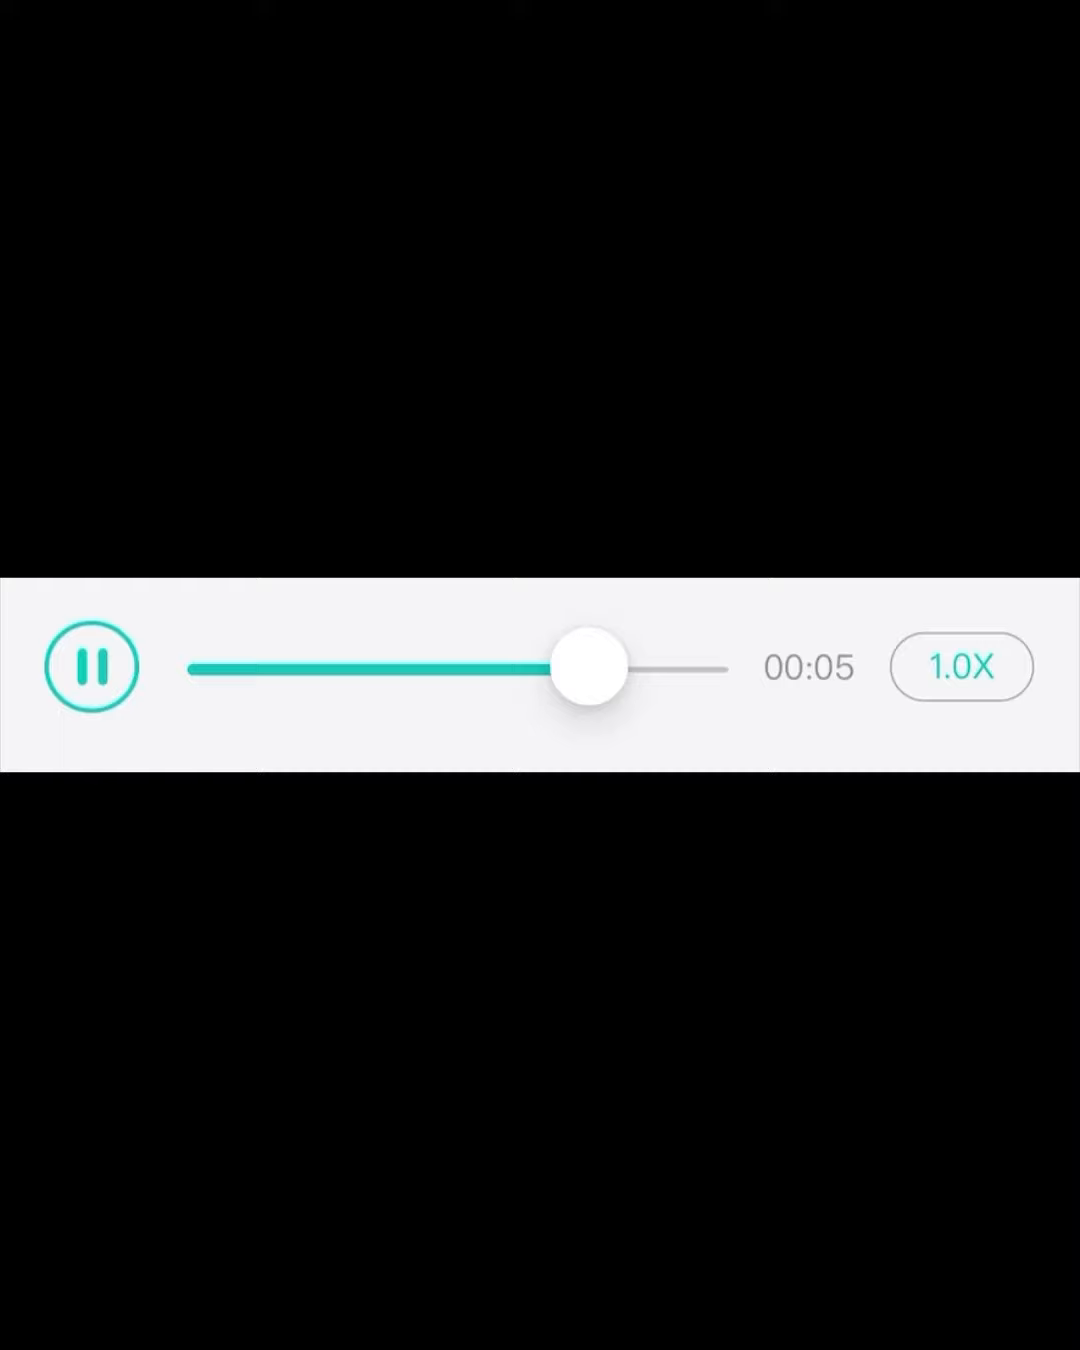
click(90, 666)
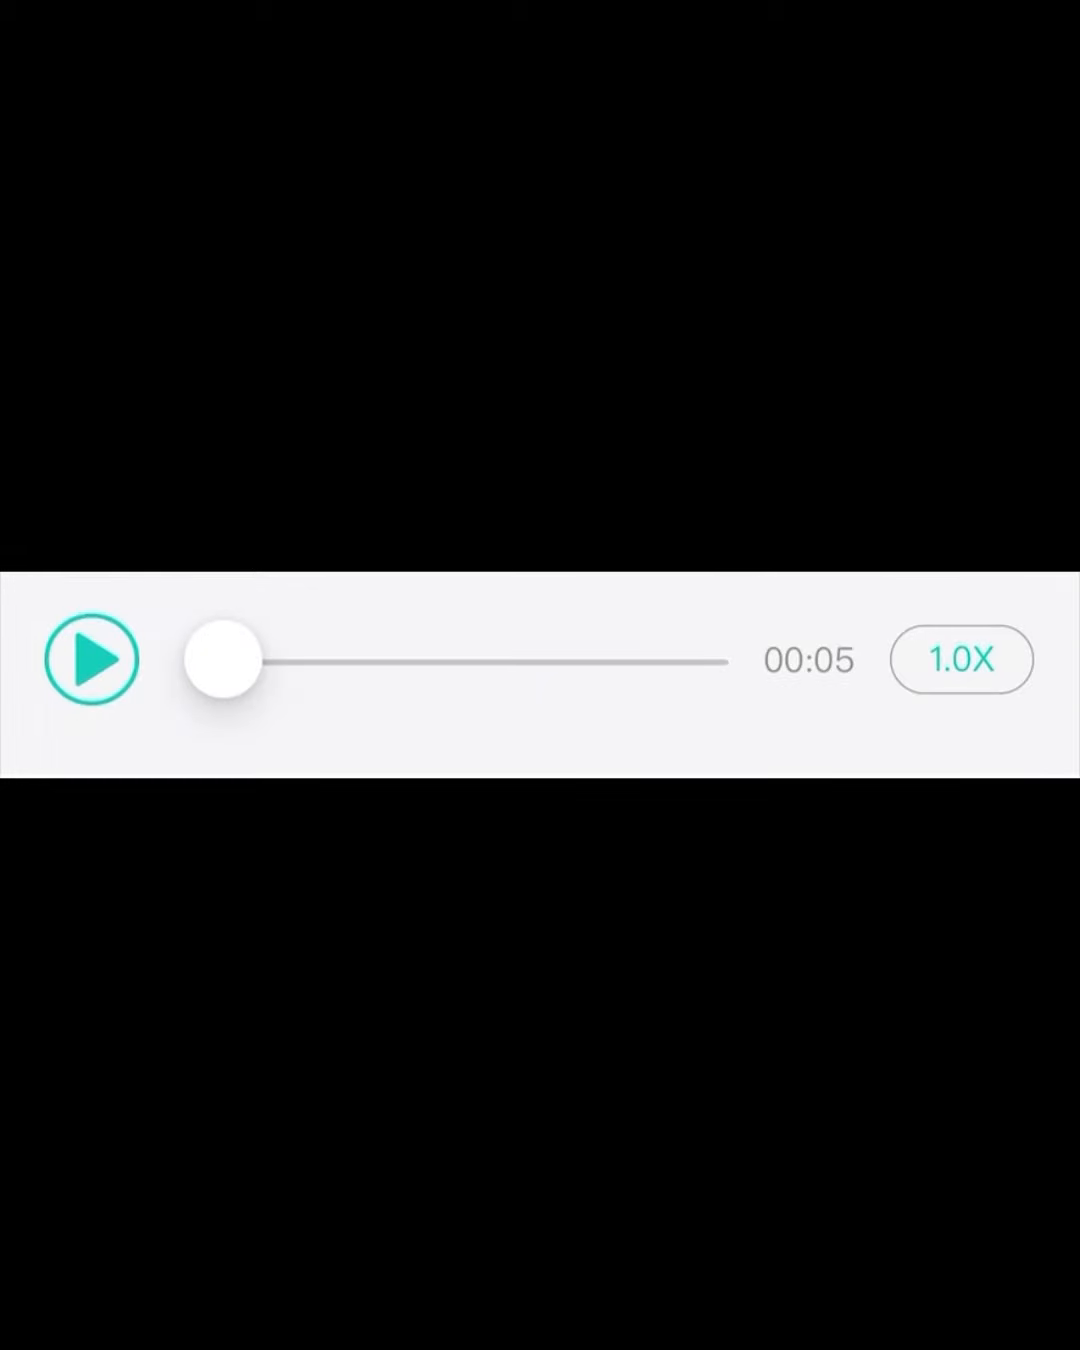
click(91, 658)
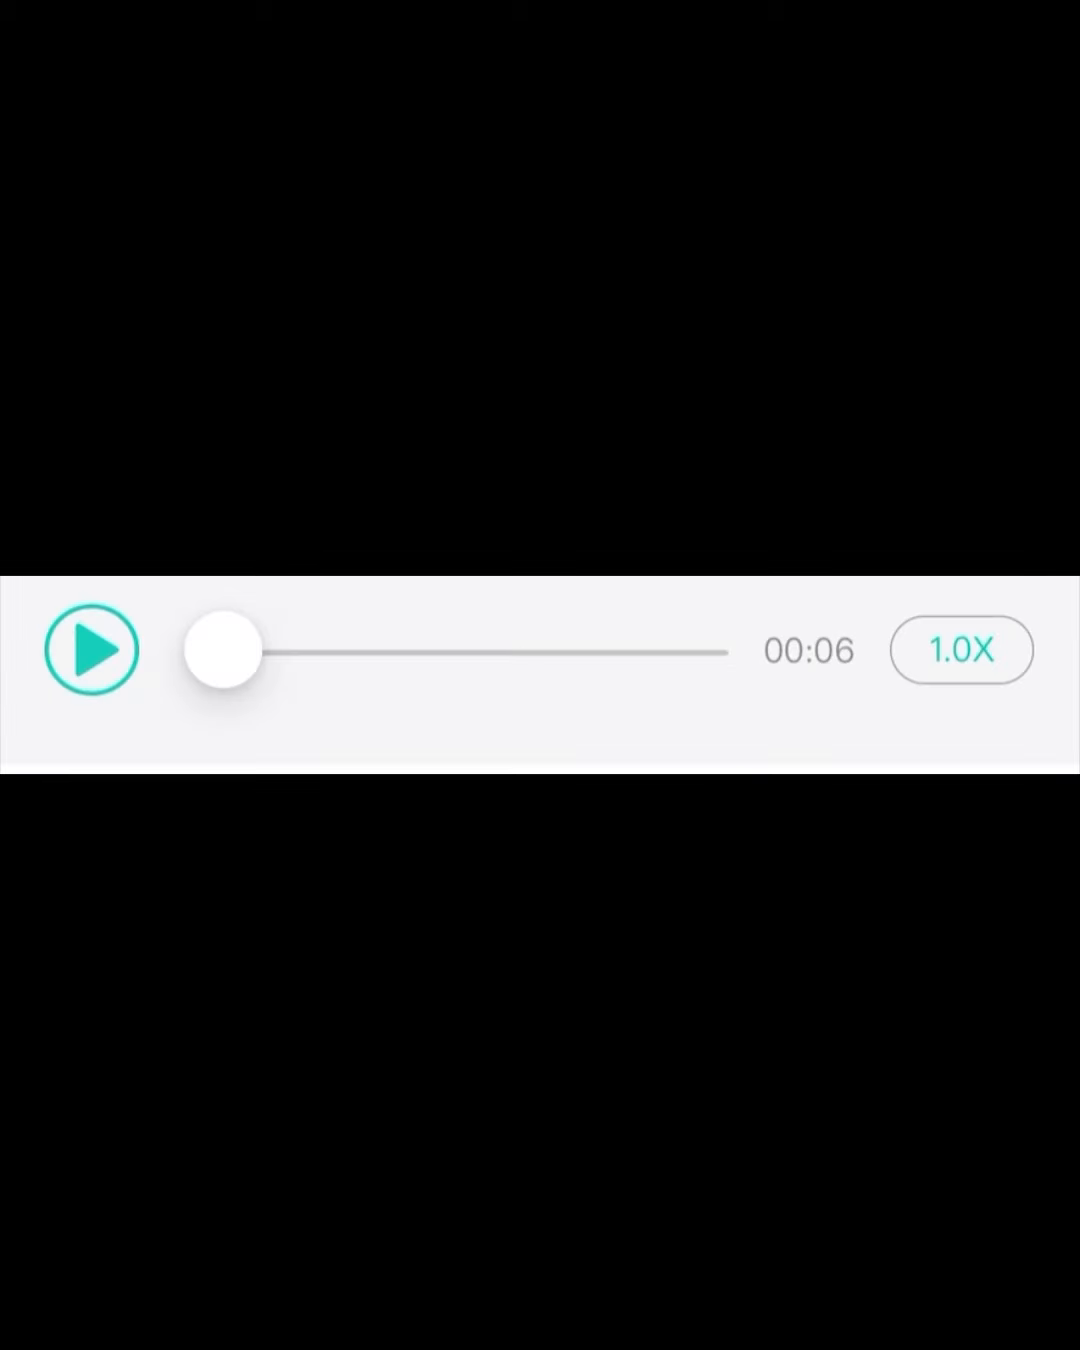
click(89, 649)
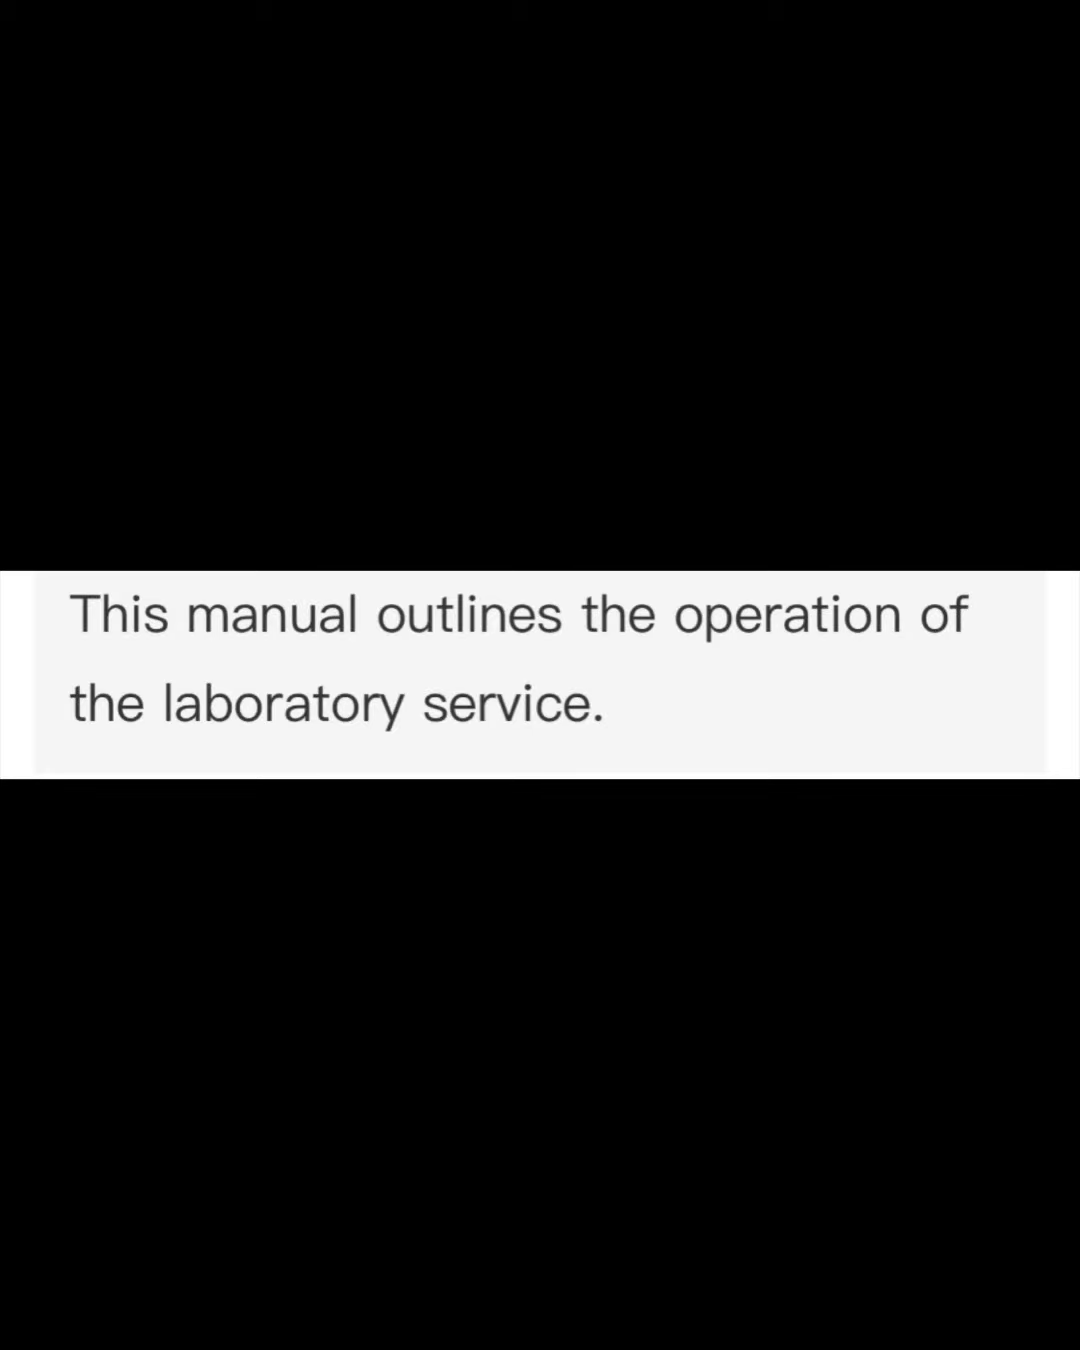
click(90, 655)
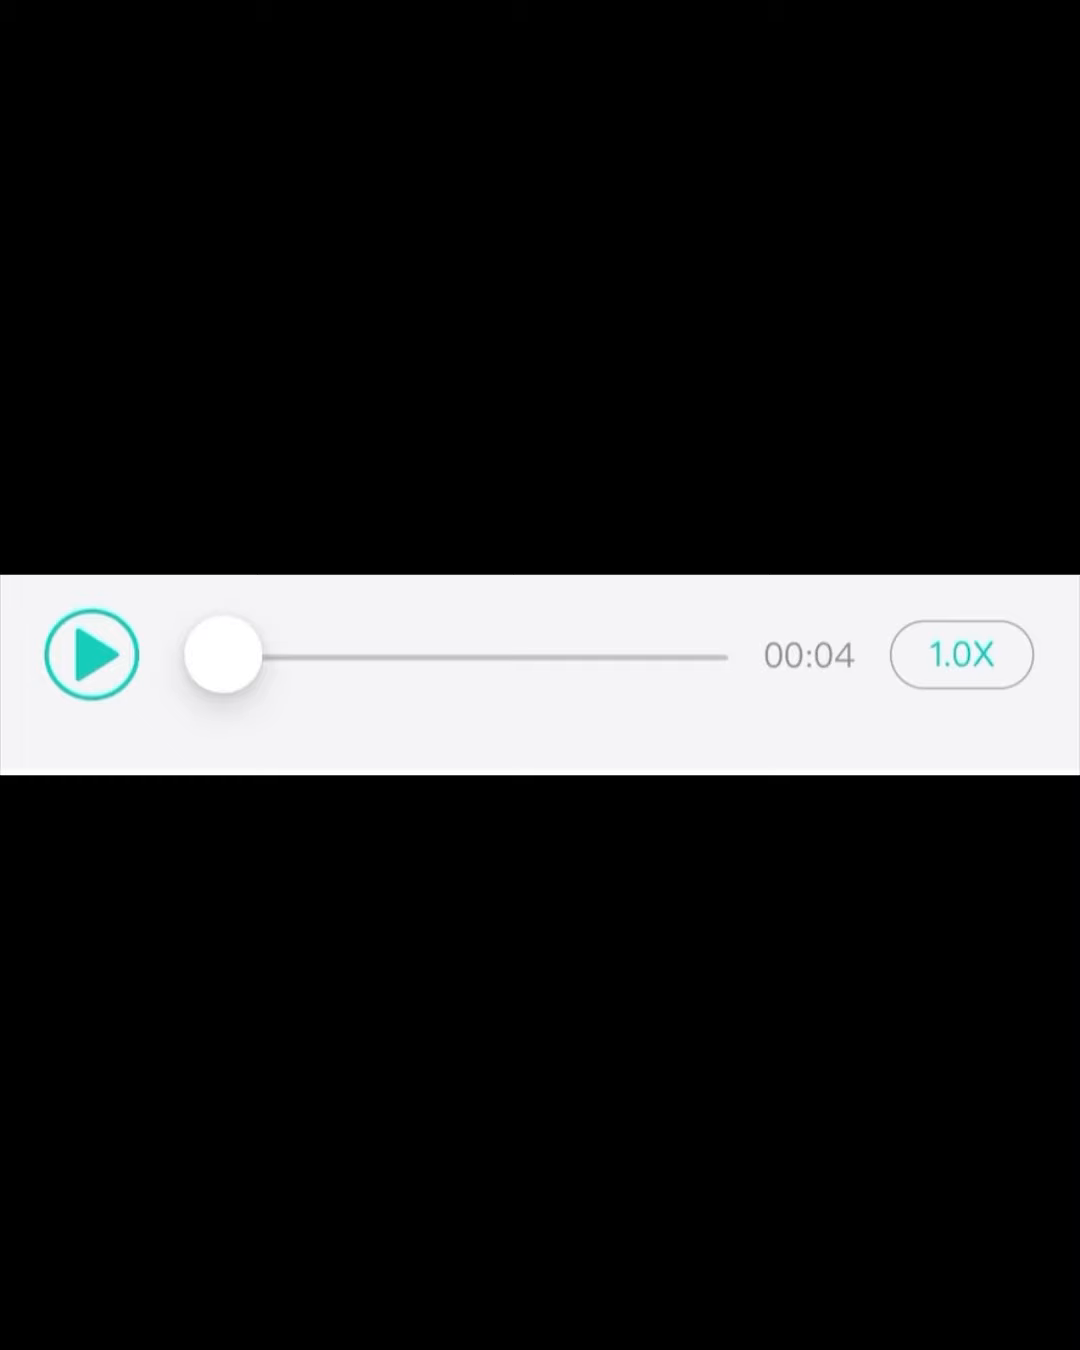
click(91, 654)
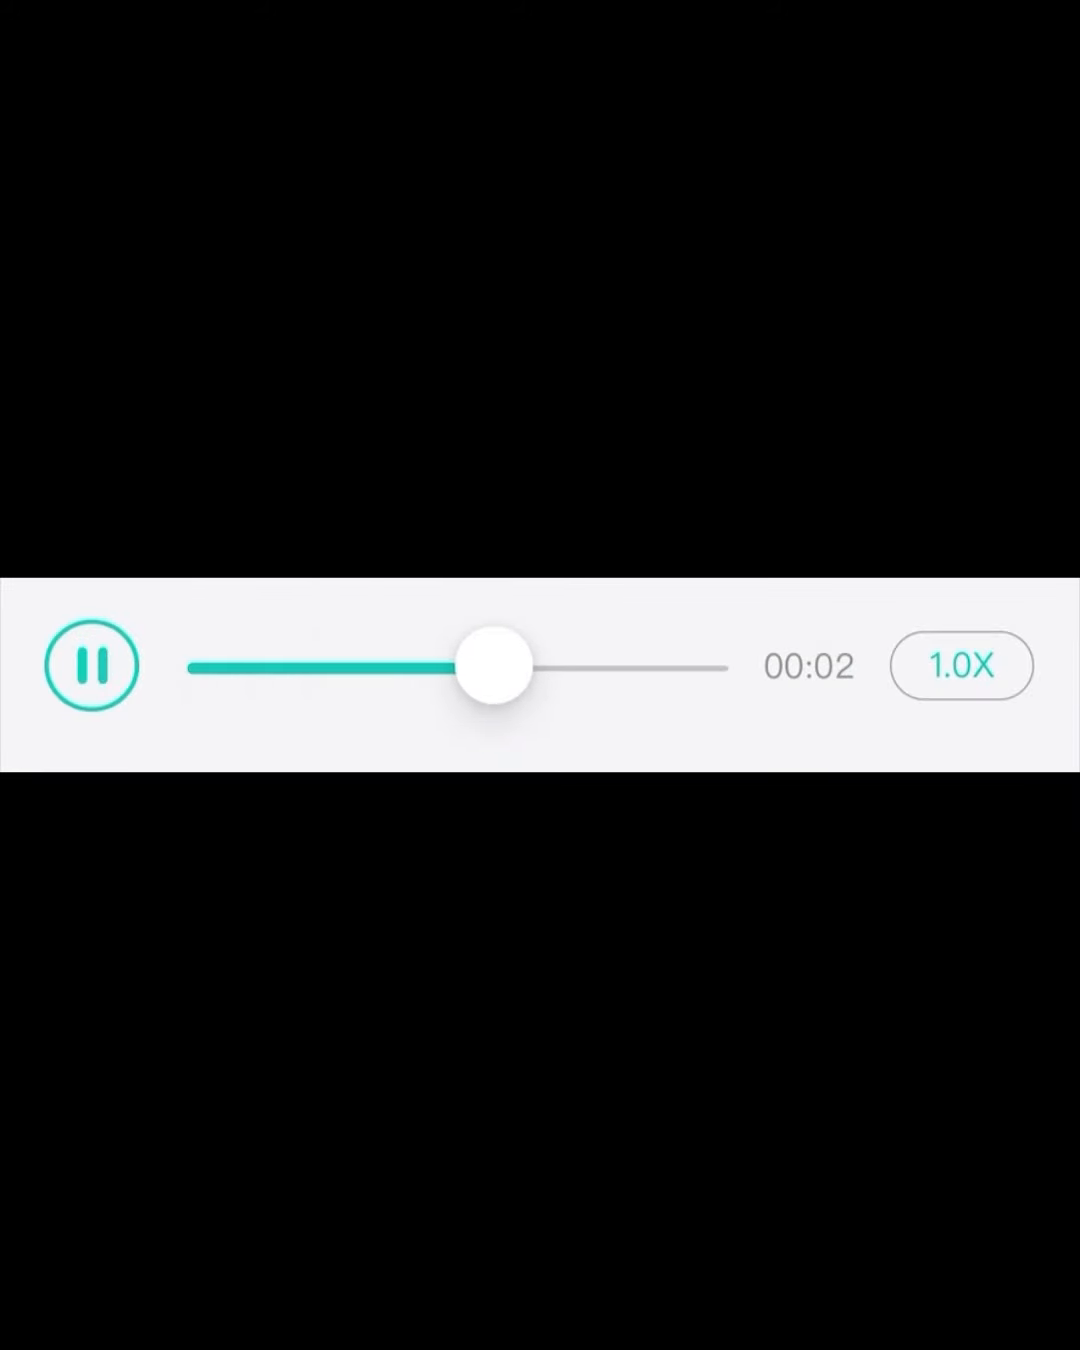
click(92, 665)
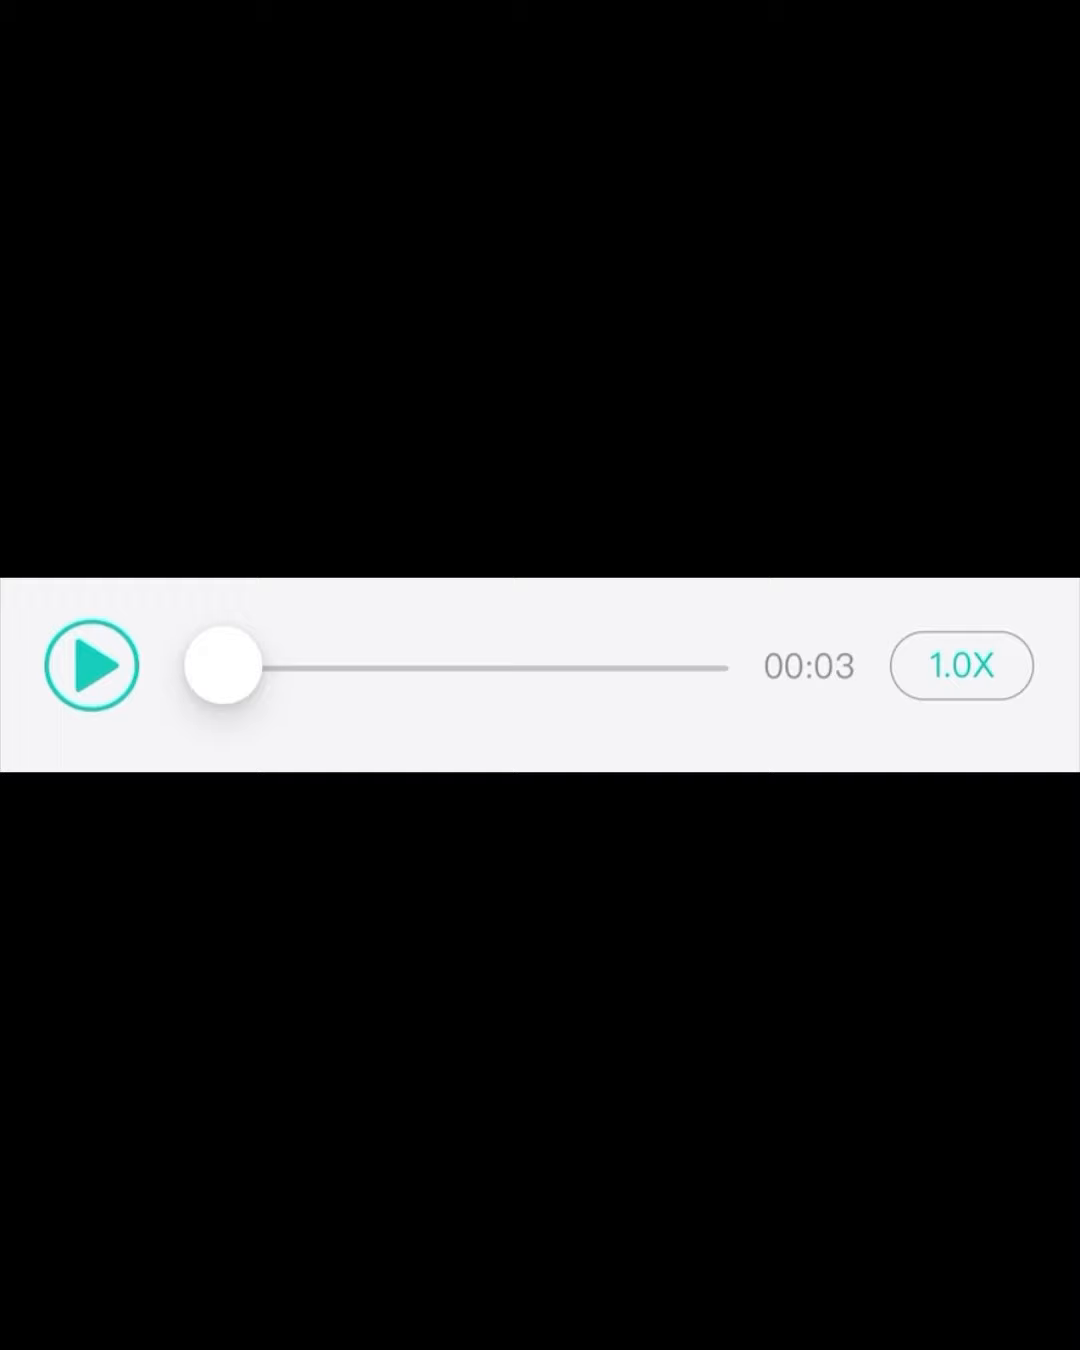
click(92, 665)
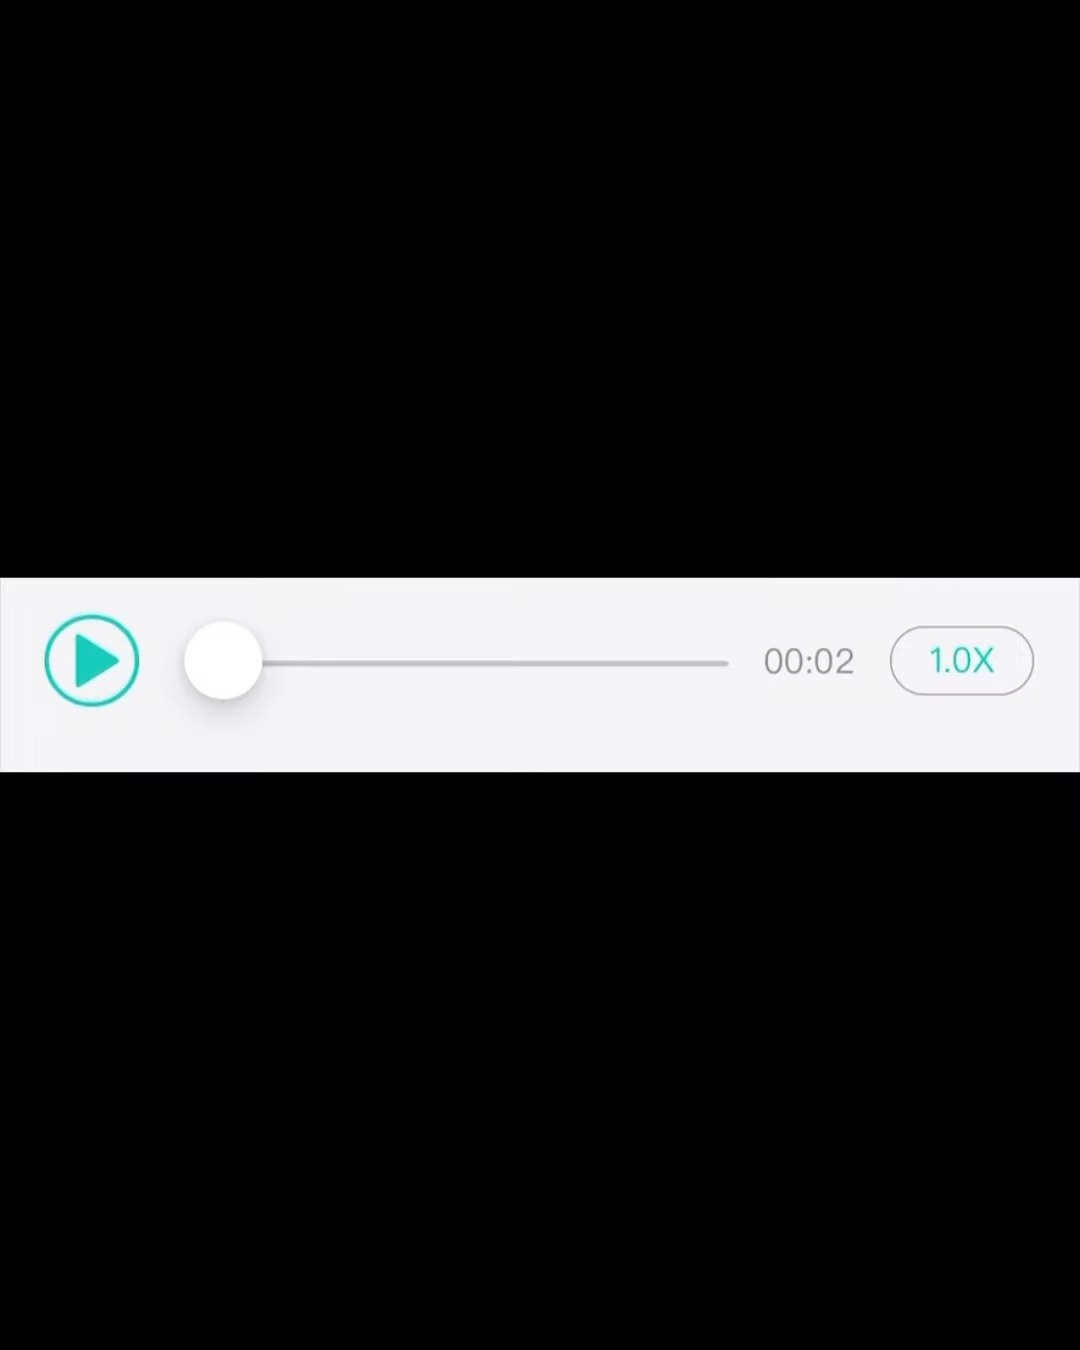
click(91, 659)
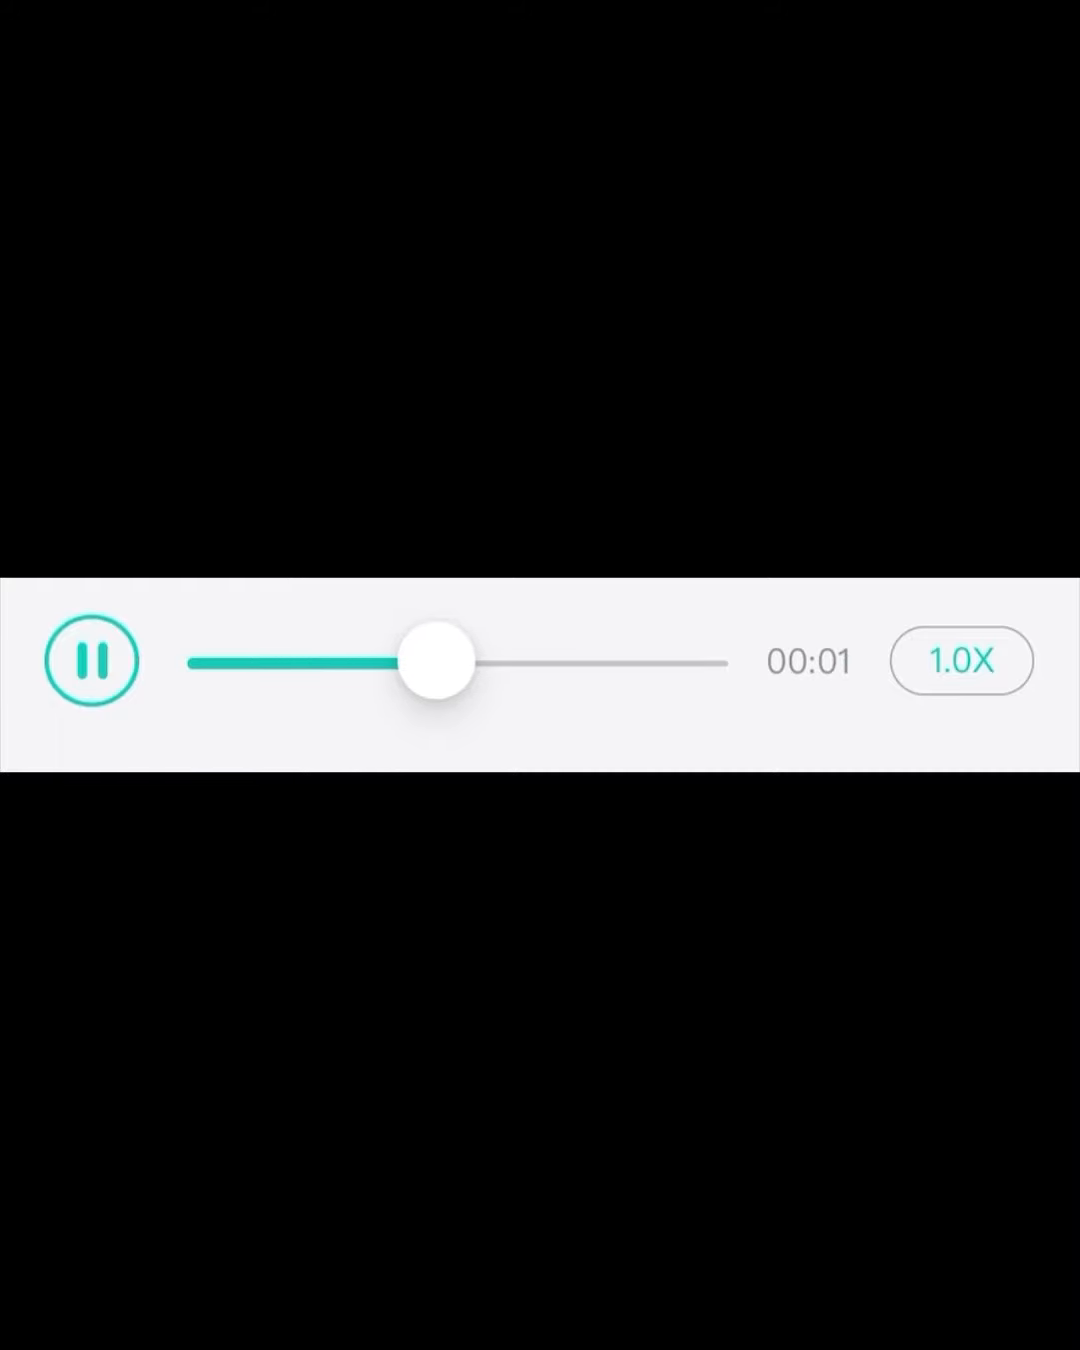
click(92, 660)
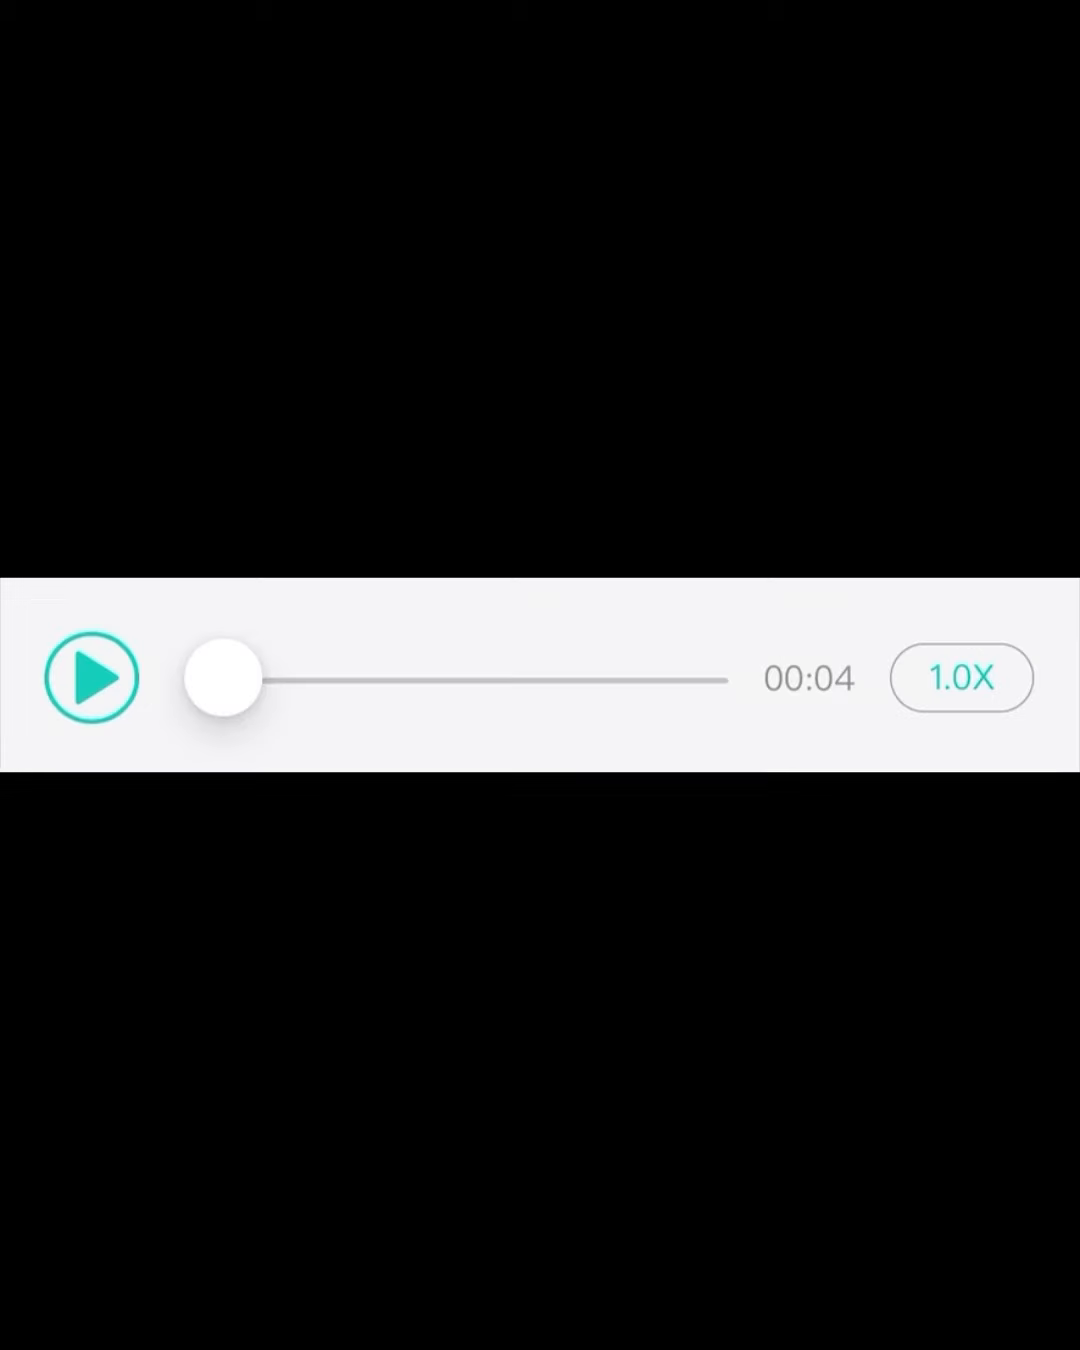
click(90, 677)
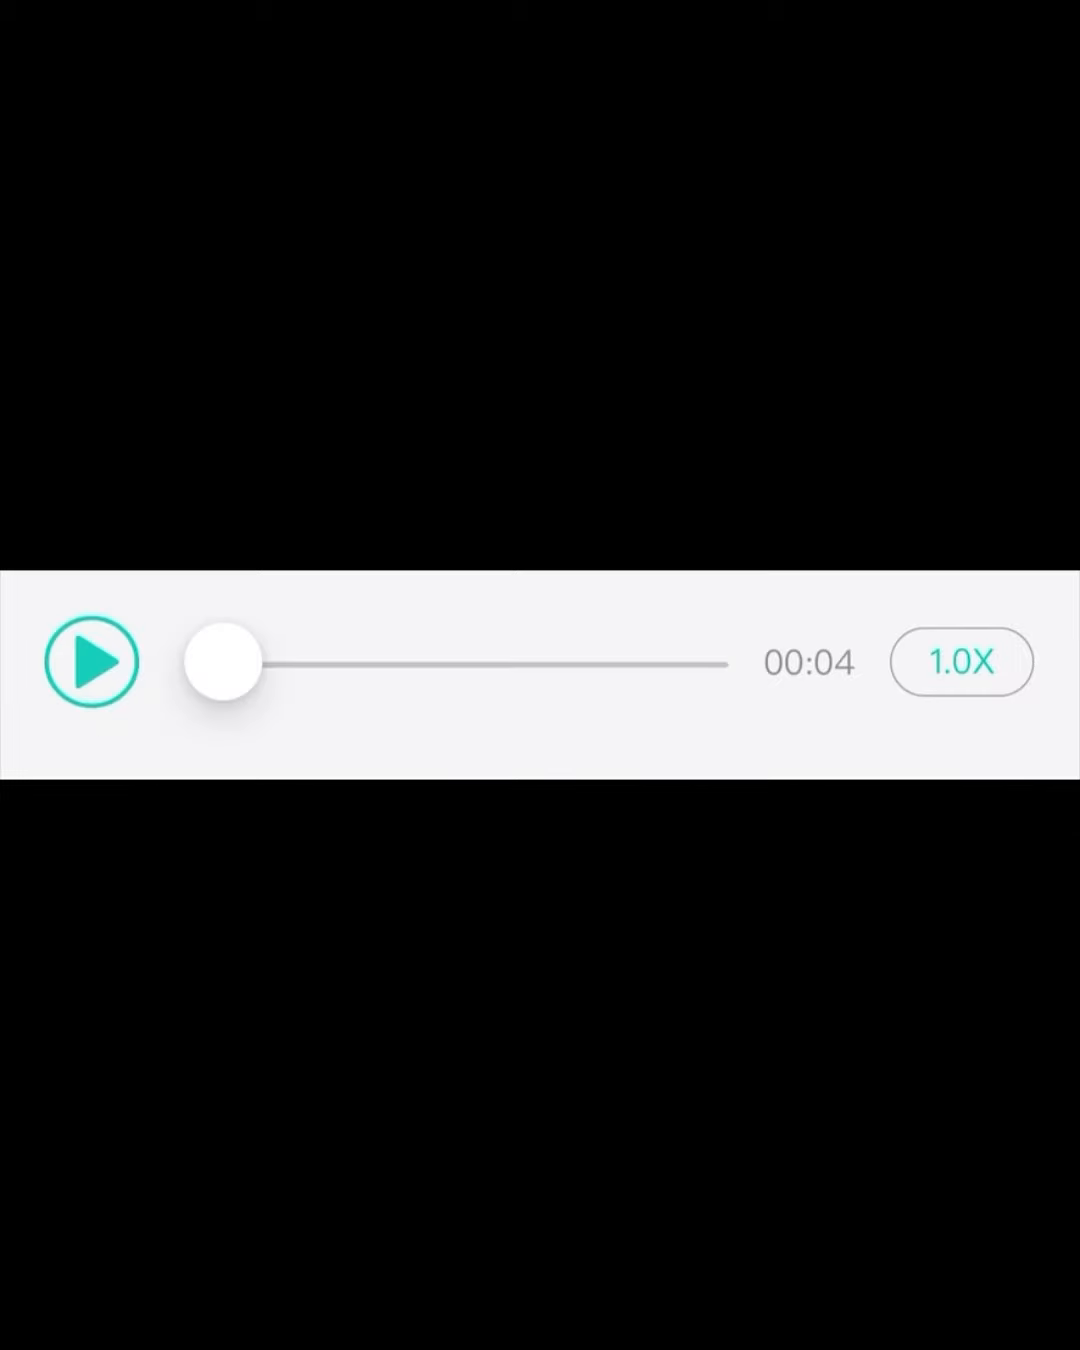
click(91, 661)
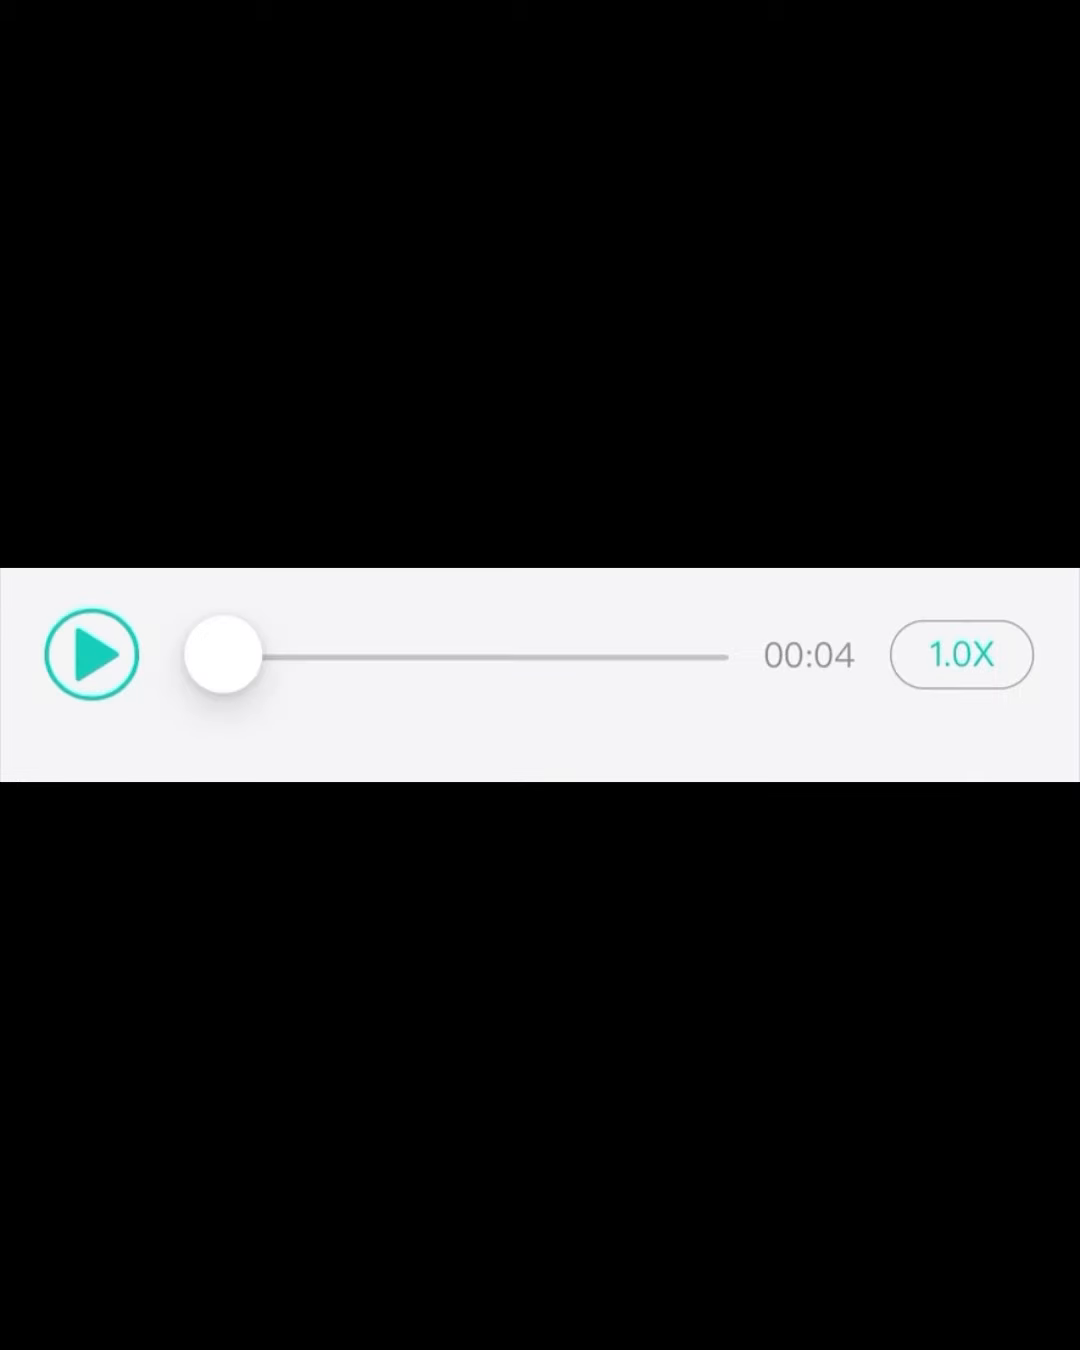
click(89, 655)
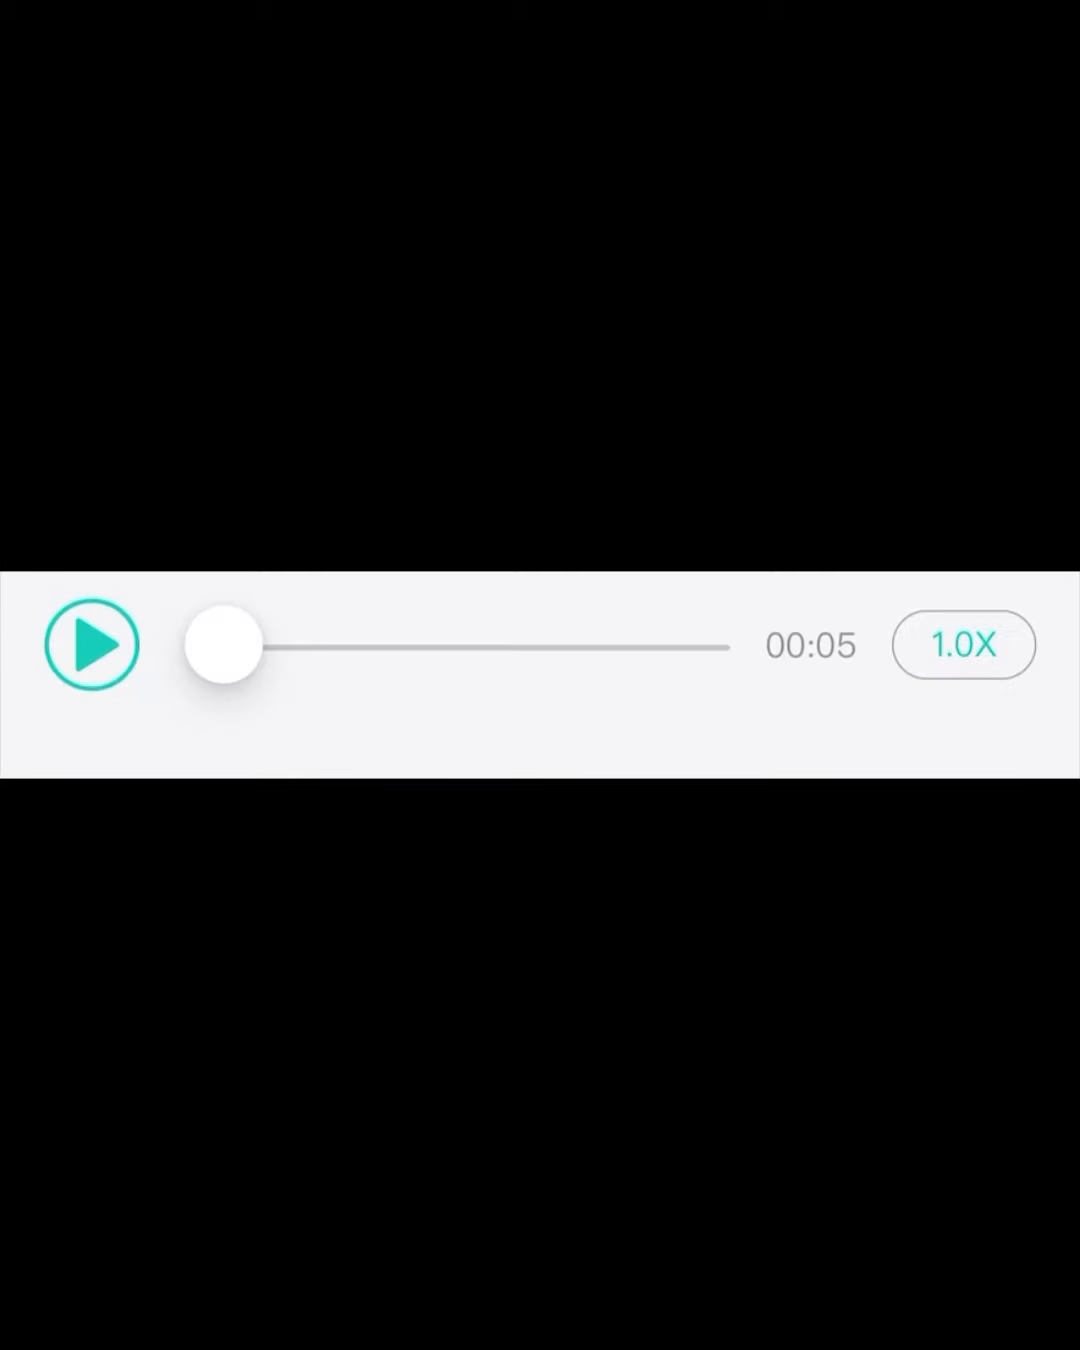
click(89, 645)
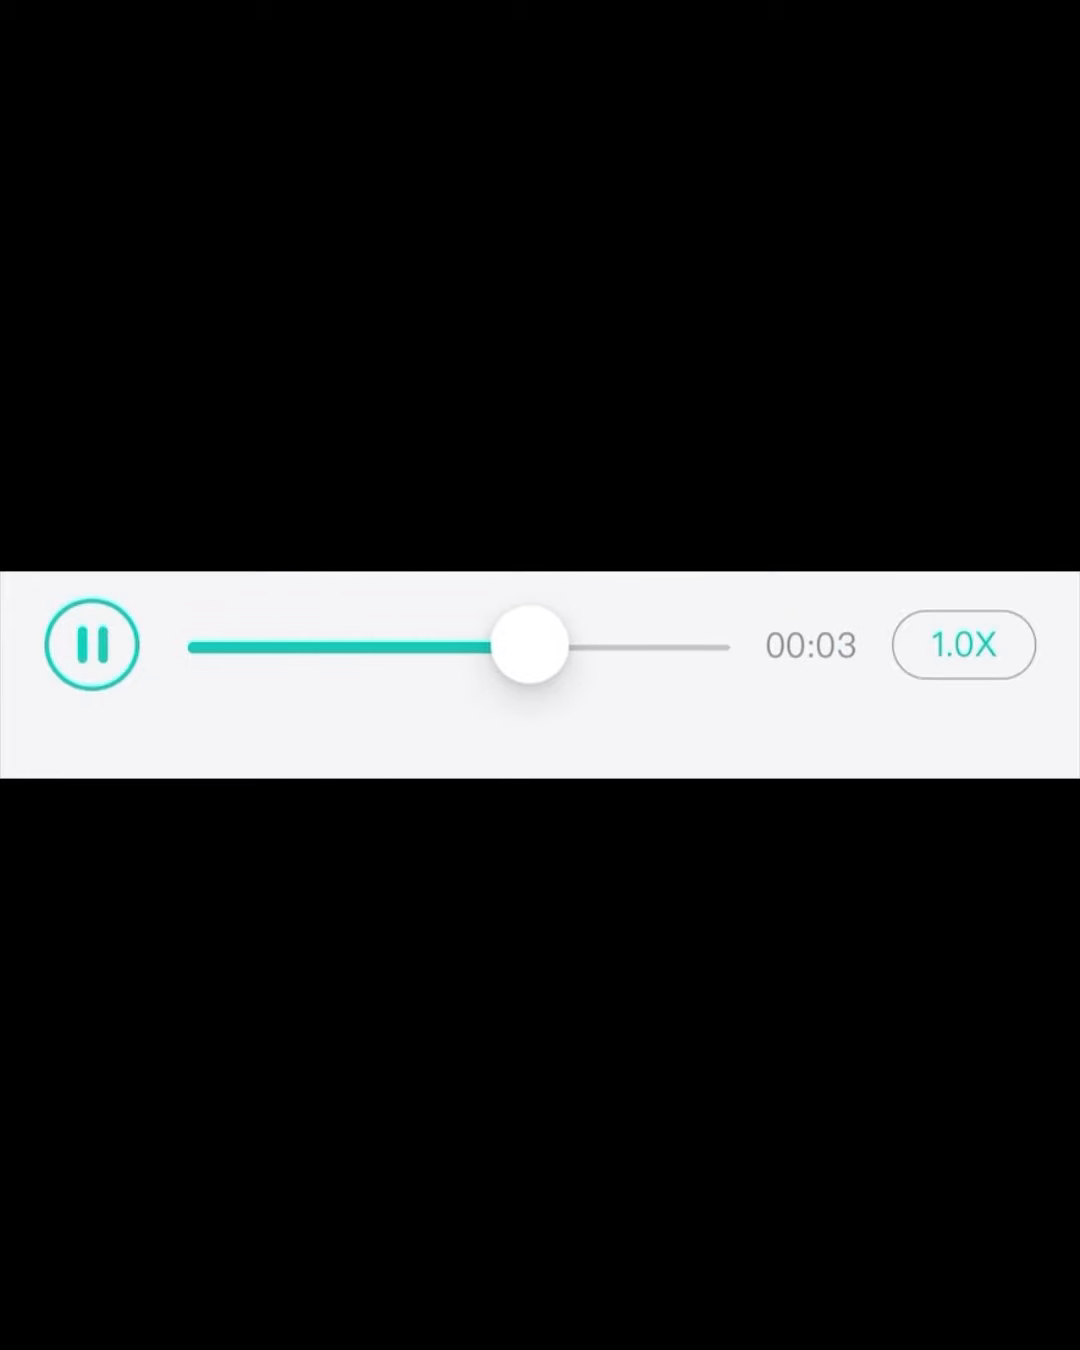
click(90, 643)
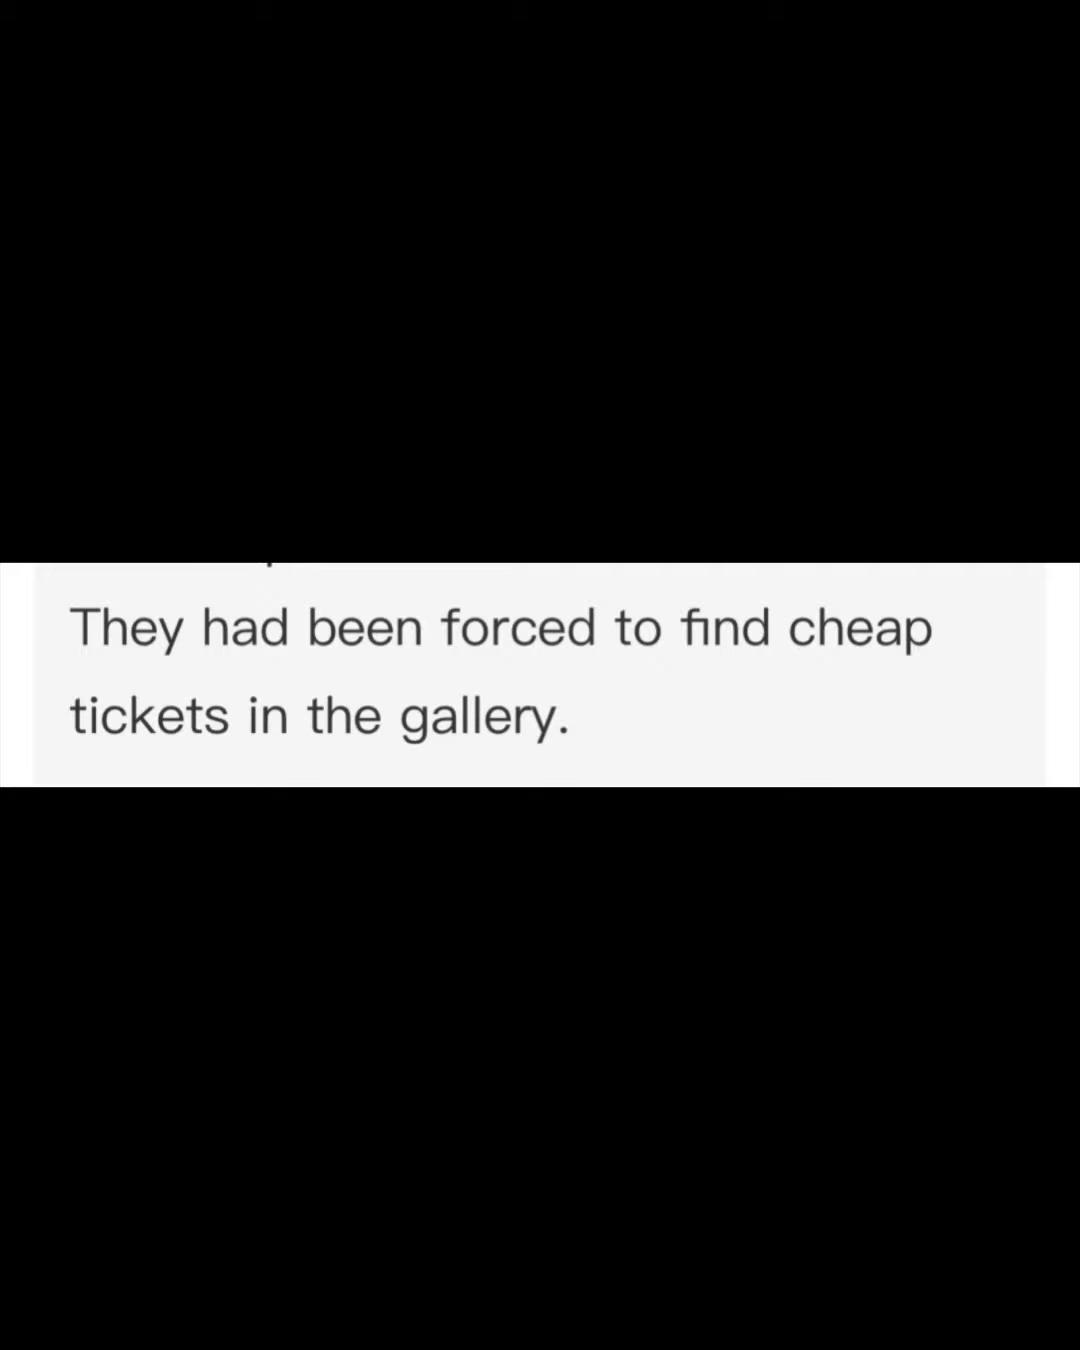
click(90, 651)
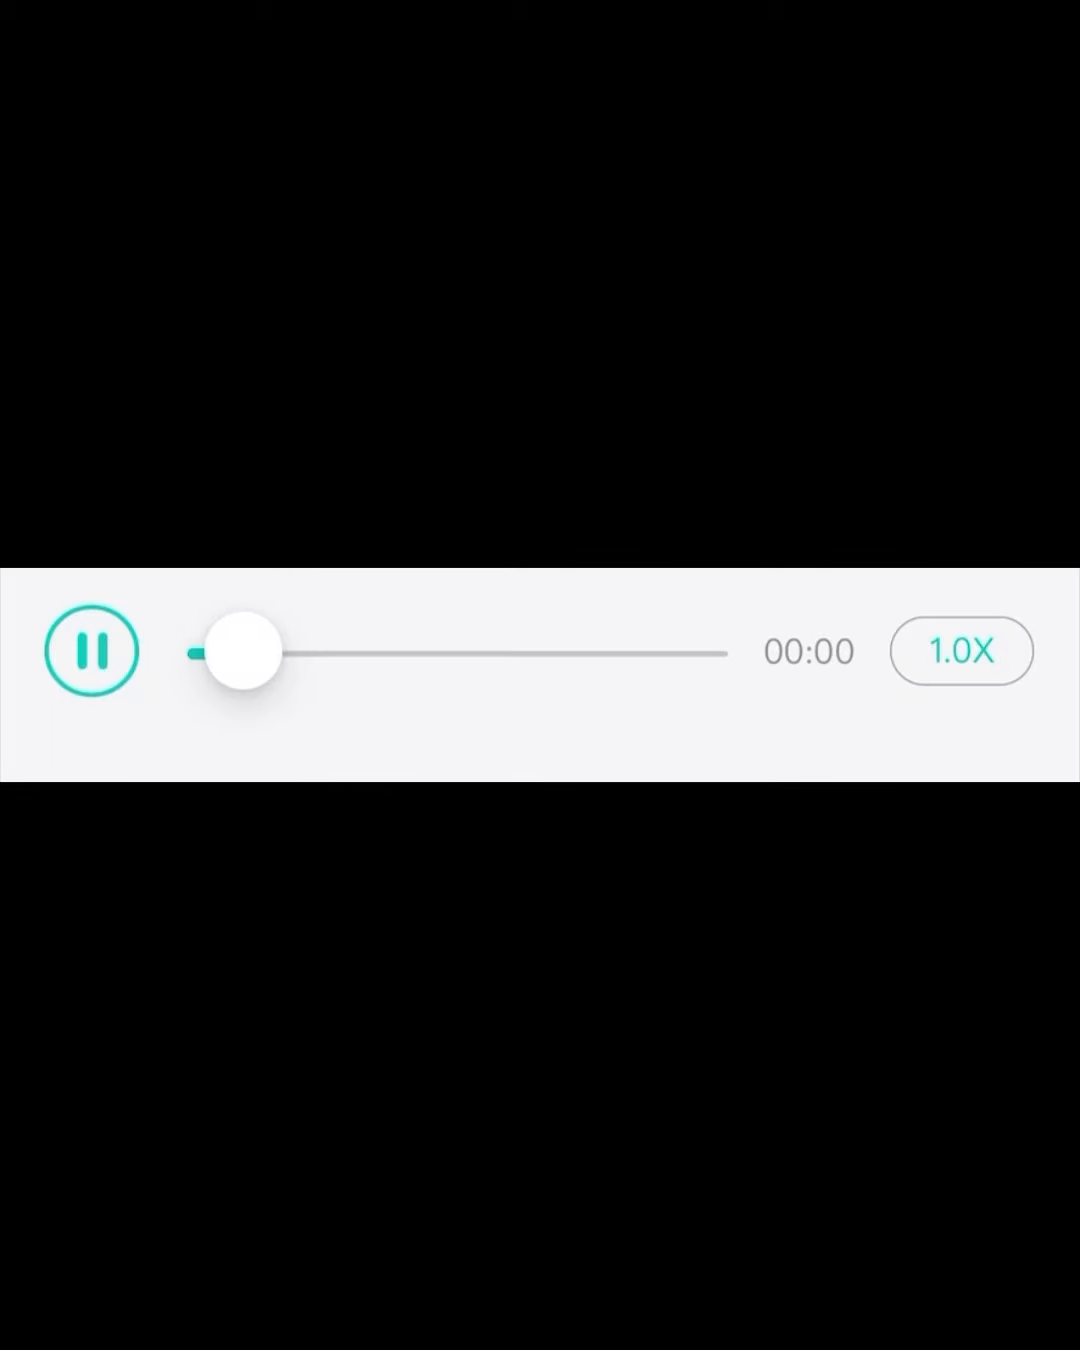